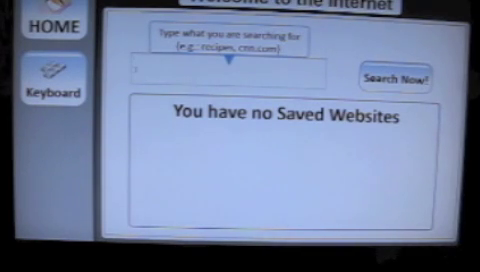
- Enter 'recipes' in the search box
text(recvi)
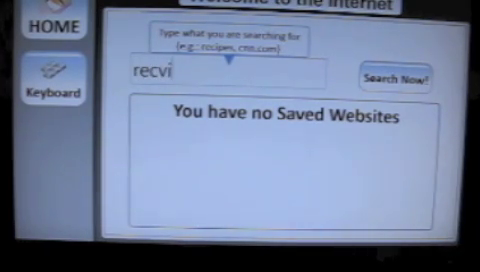
text(pes)
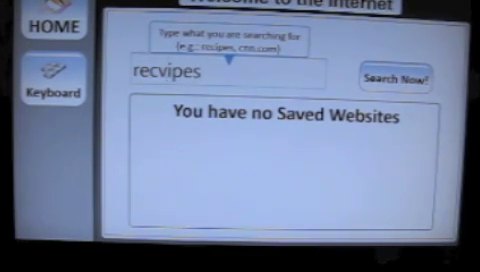
text(recipes)
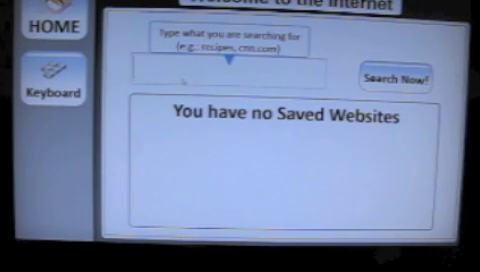
- Search cnn.com to view the CNN news site, then go back Home
text(c)
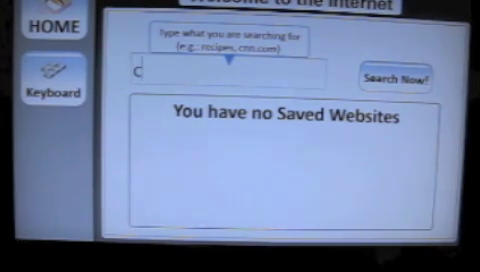
text(cnn.c)
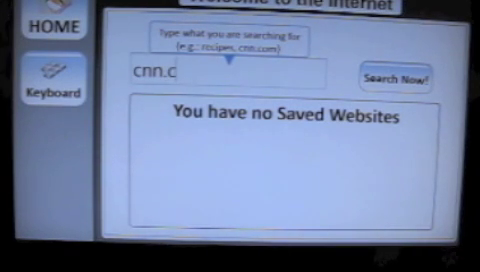
text(om)
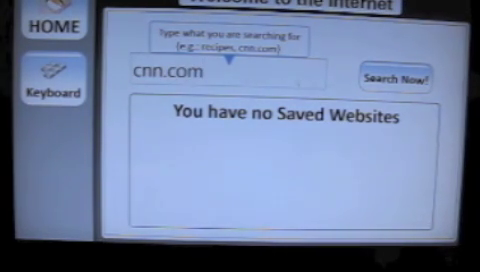
click(398, 78)
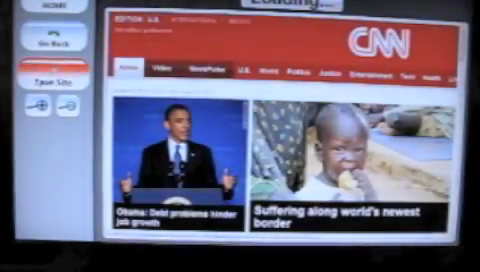
click(40, 73)
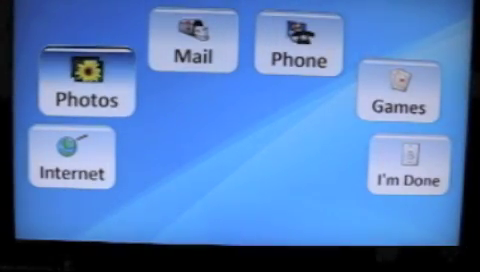
click(84, 80)
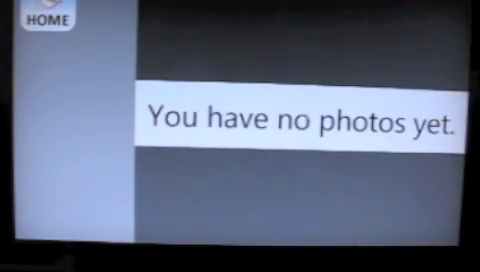
click(40, 17)
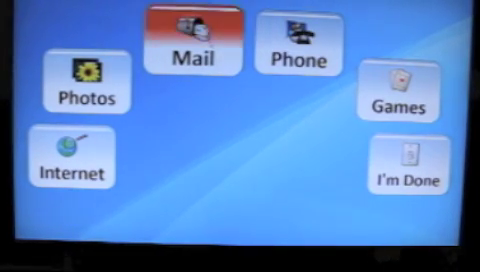
- Open the Mail section from the home screen
click(192, 40)
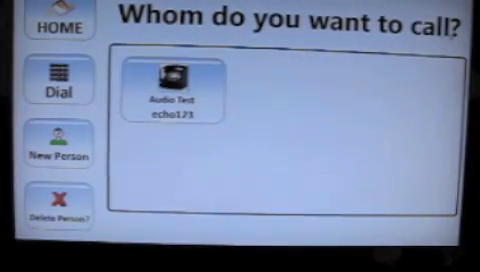
- Choose New Person on the Phone screen to add a contact
click(175, 95)
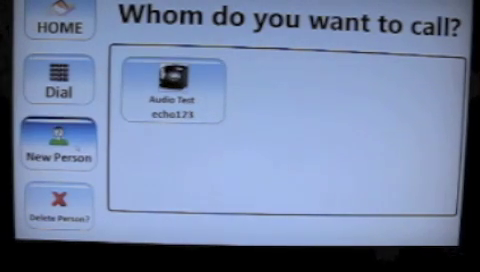
click(170, 95)
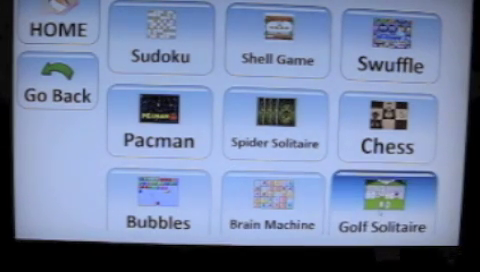
- Pick Pacman from the games menu, ending back at the home screen
click(160, 125)
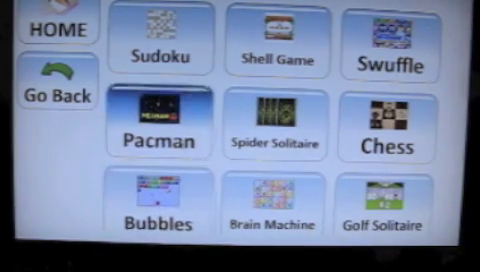
click(277, 125)
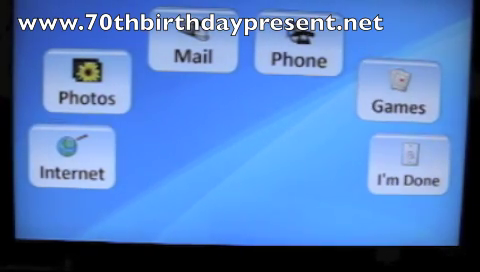
- Launch Internet search from the home screen
click(70, 160)
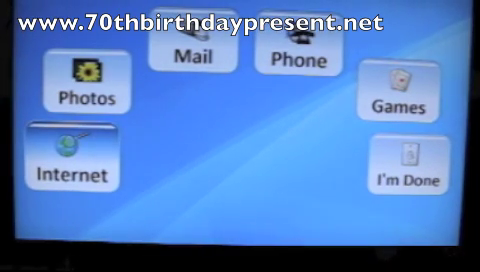